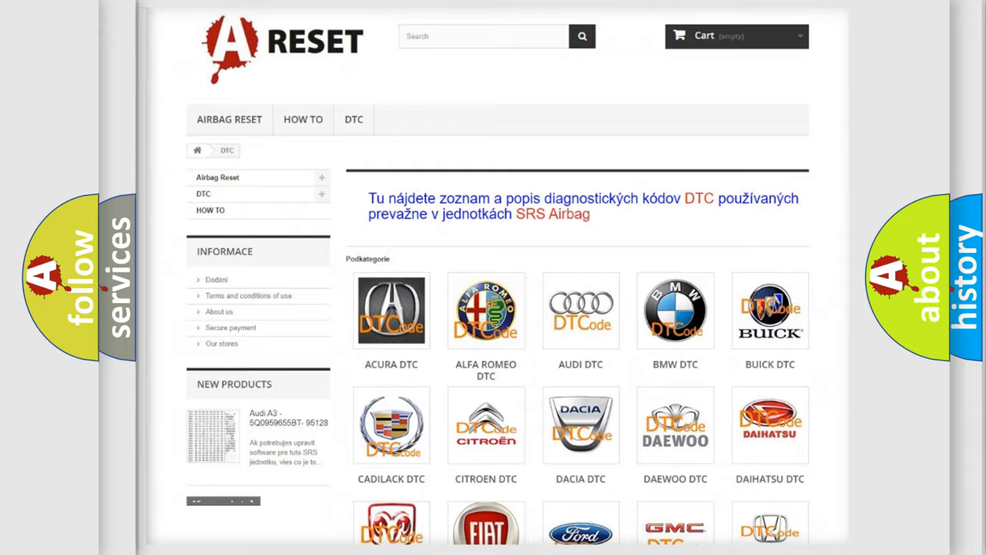
# - Scroll through the Nissan DTC code subcategory grid down to the B-series entries and back
pyautogui.scroll(-3)
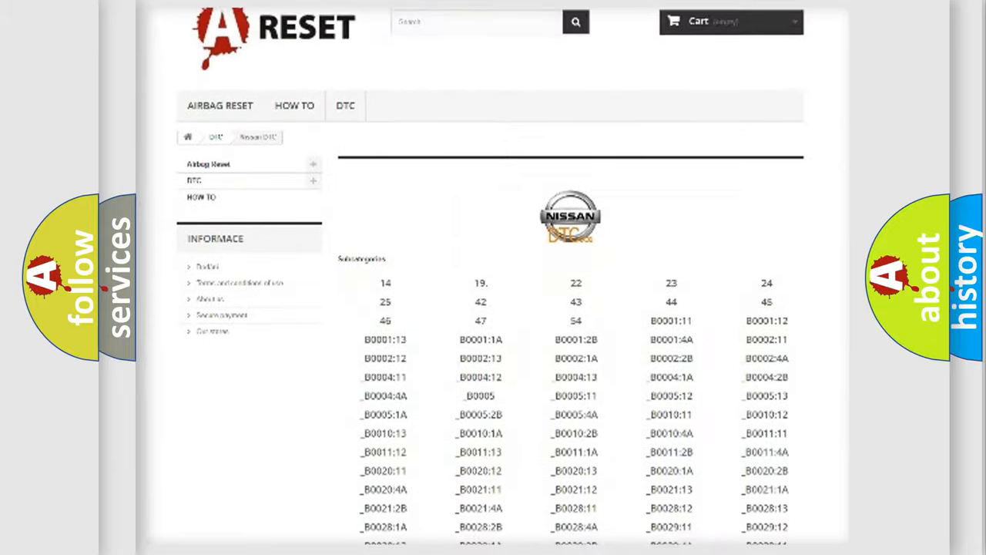
pyautogui.scroll(-3)
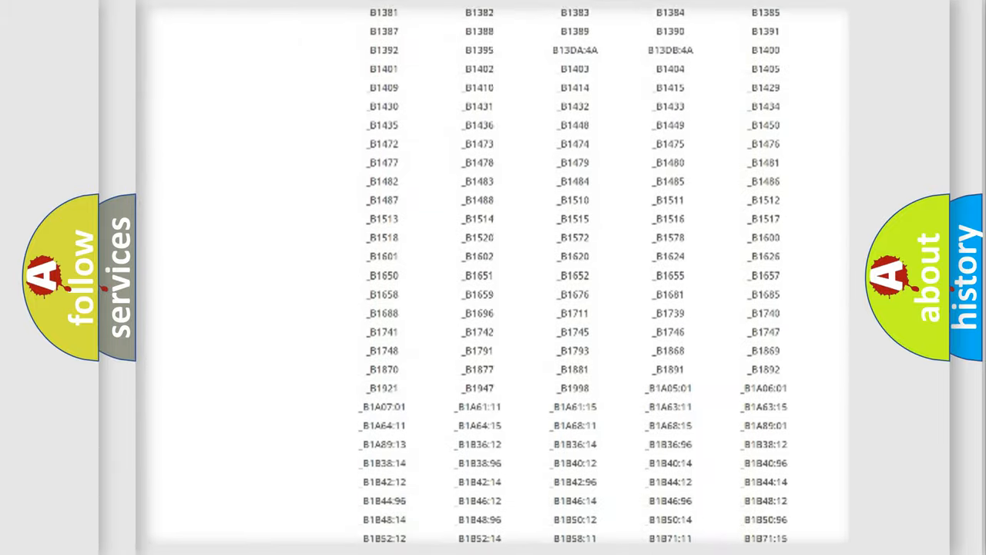
pyautogui.scroll(3)
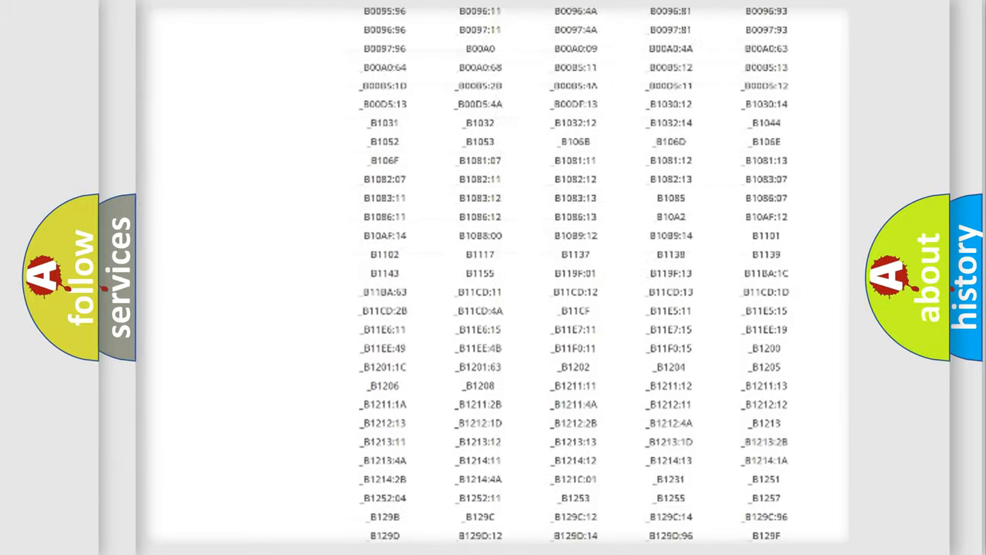
pyautogui.scroll(3)
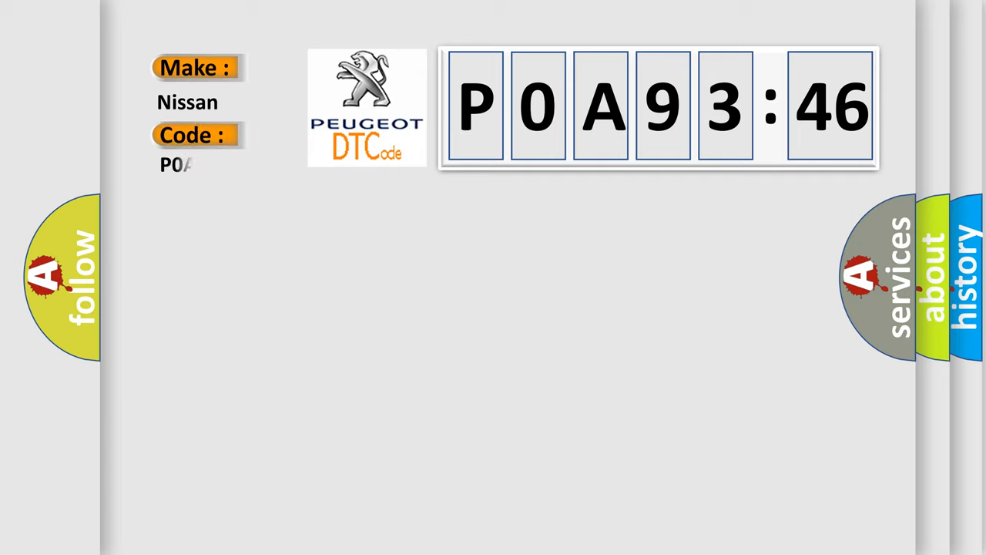
# - Enter code 93346 and reveal the P0A93346 definition, description and torque-circuit causes
pyautogui.write('93346')
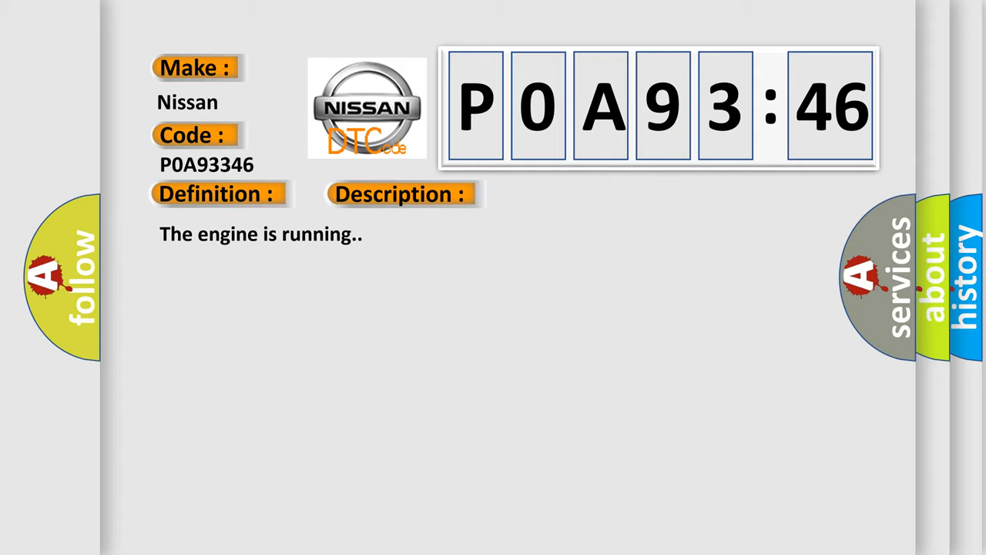
pyautogui.click(566, 194)
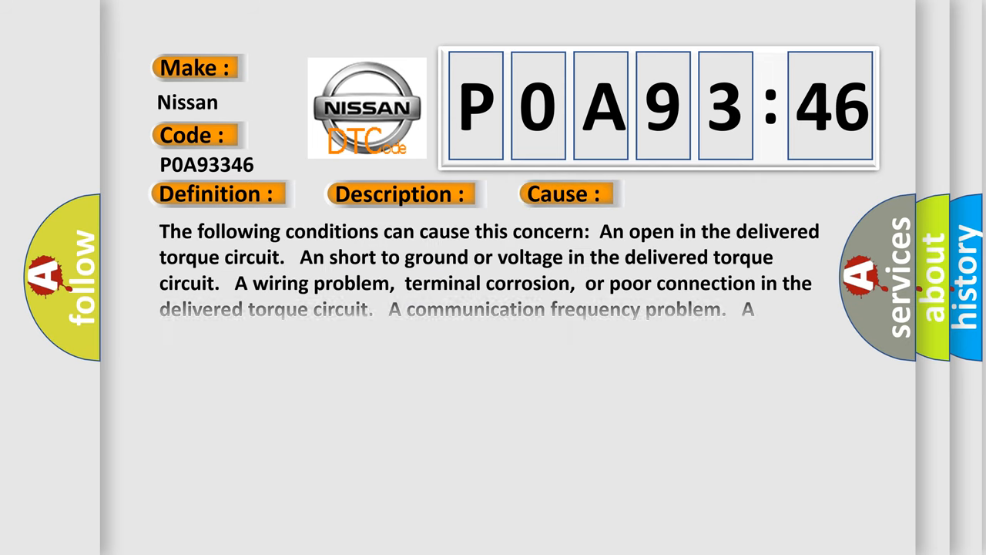